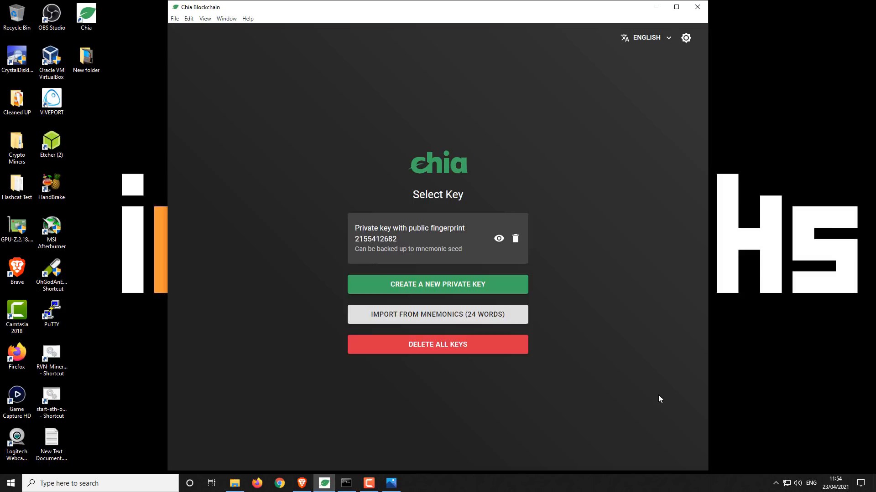
{"action": "mouse_move", "coordinate": [646, 383]}
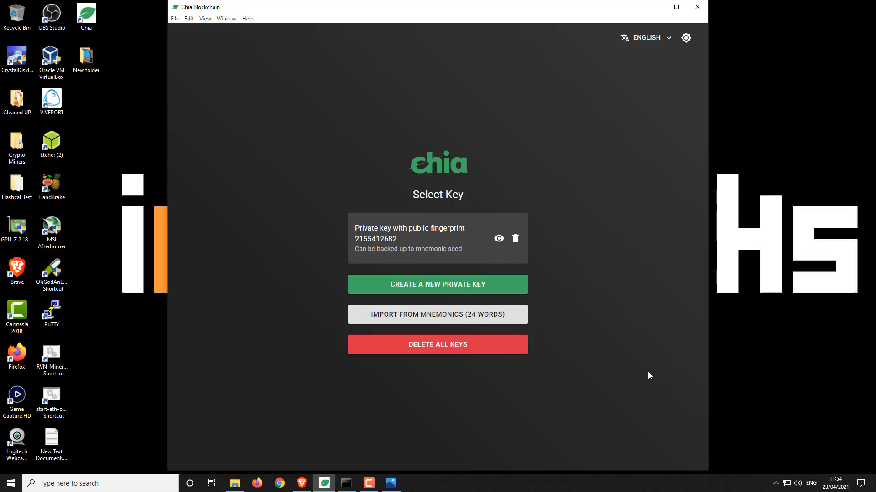
{"action": "mouse_move", "coordinate": [631, 357]}
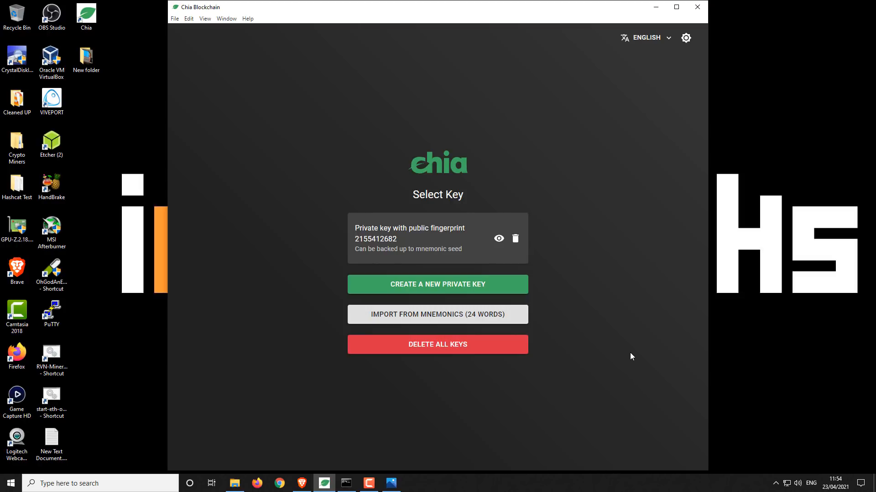
{"action": "mouse_move", "coordinate": [629, 362]}
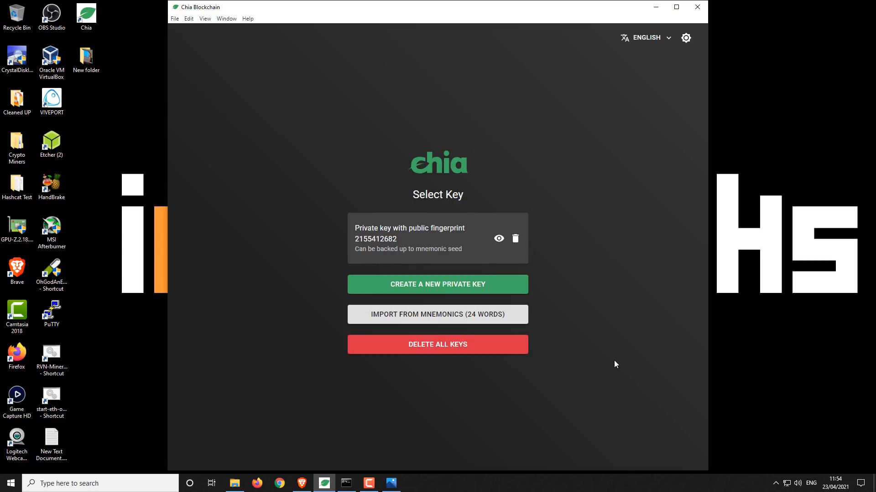
{"action": "mouse_move", "coordinate": [615, 259]}
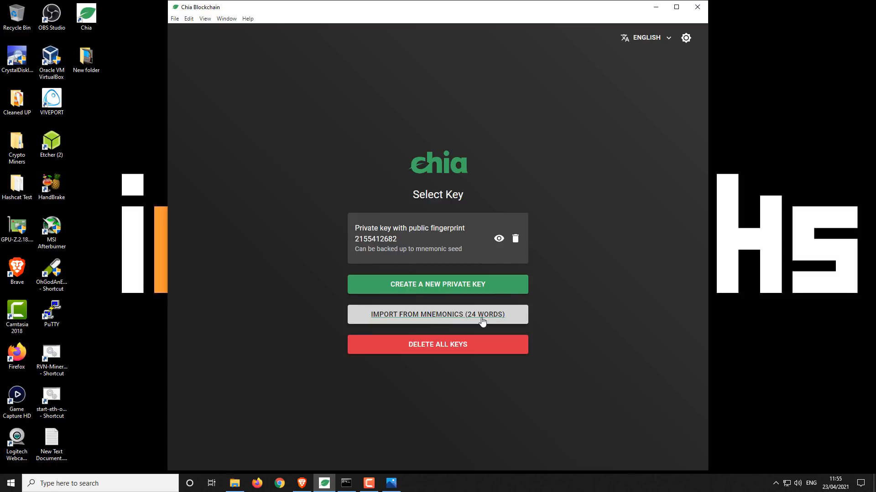
{"action": "mouse_move", "coordinate": [495, 319]}
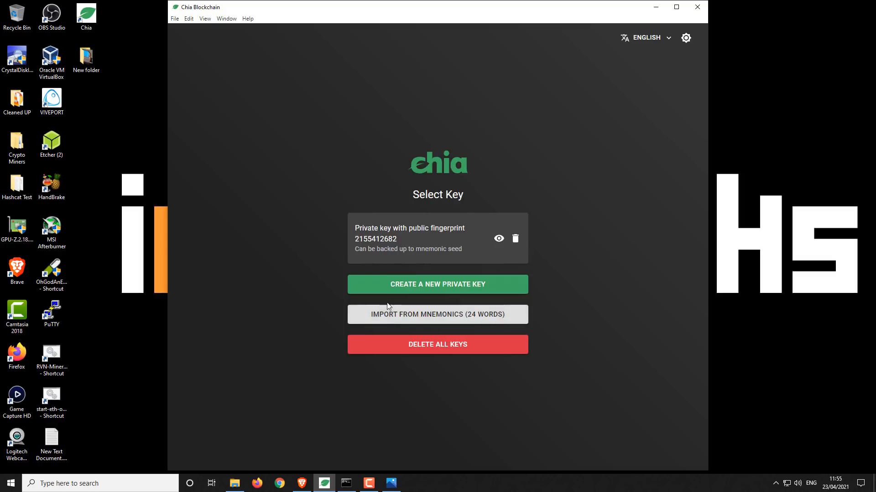
- Back out of mnemonic import, then maximize the app-1.0.5 daemon folder and select chia.exe
{"action": "left_click", "coordinate": [438, 315]}
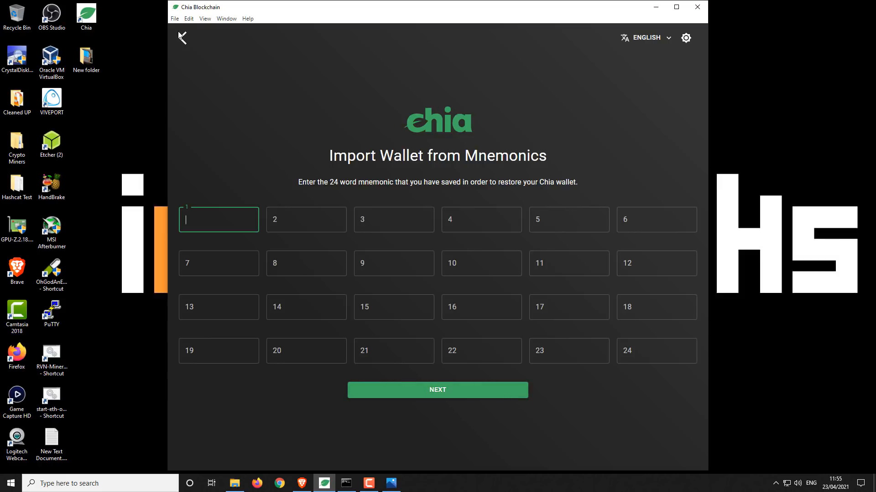
{"action": "left_click", "coordinate": [182, 37]}
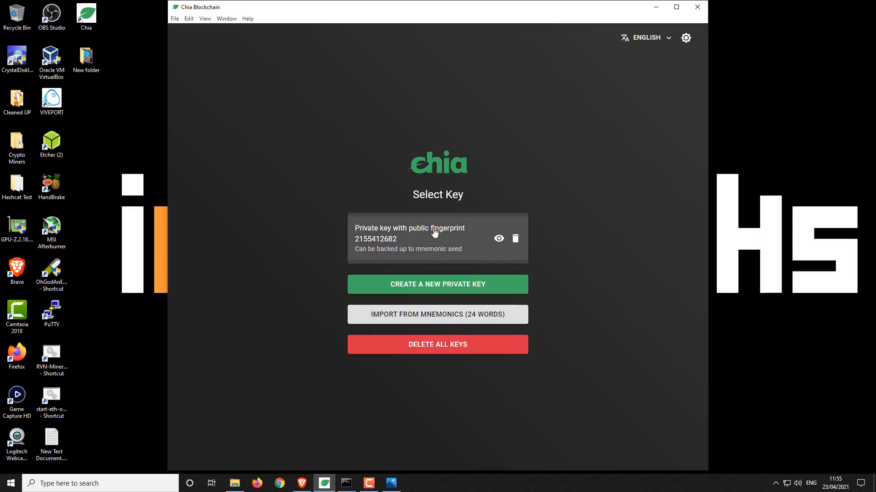
{"action": "mouse_move", "coordinate": [409, 239]}
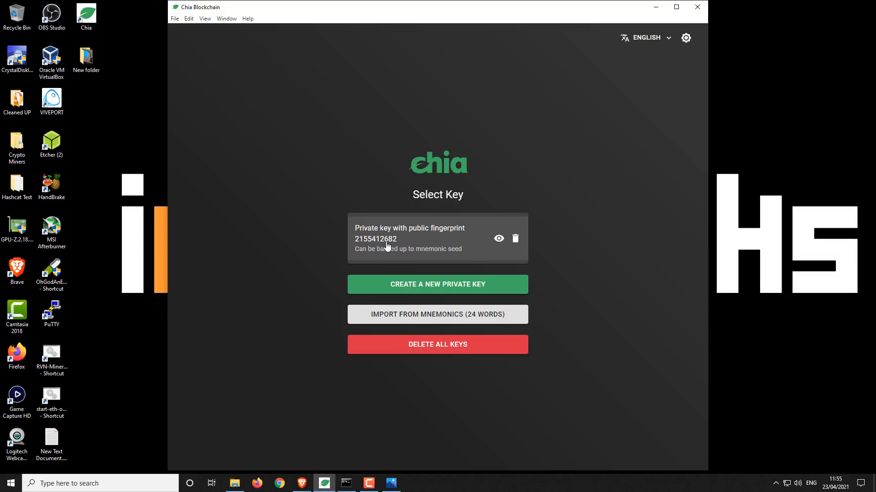
{"action": "mouse_move", "coordinate": [403, 246]}
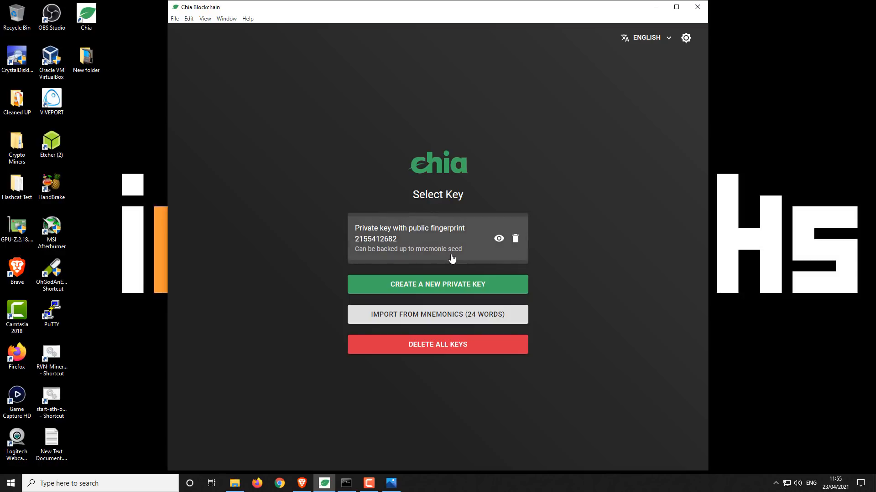
{"action": "mouse_move", "coordinate": [471, 254]}
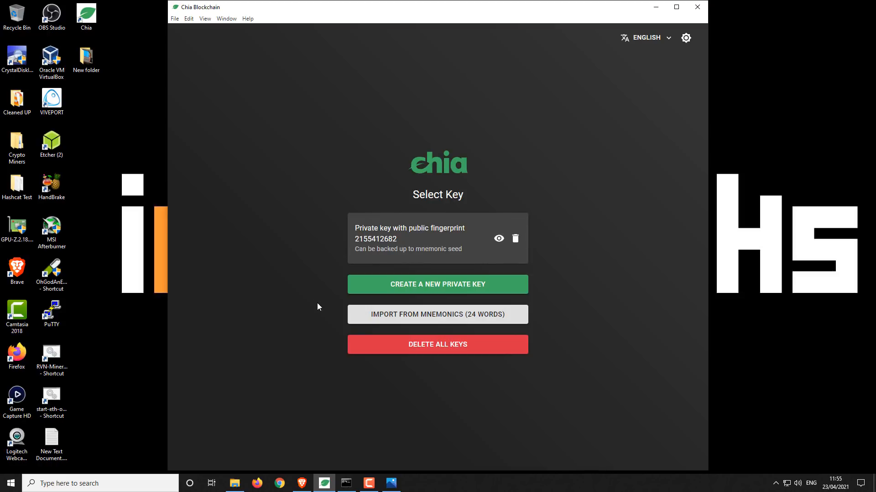
{"action": "mouse_move", "coordinate": [319, 306]}
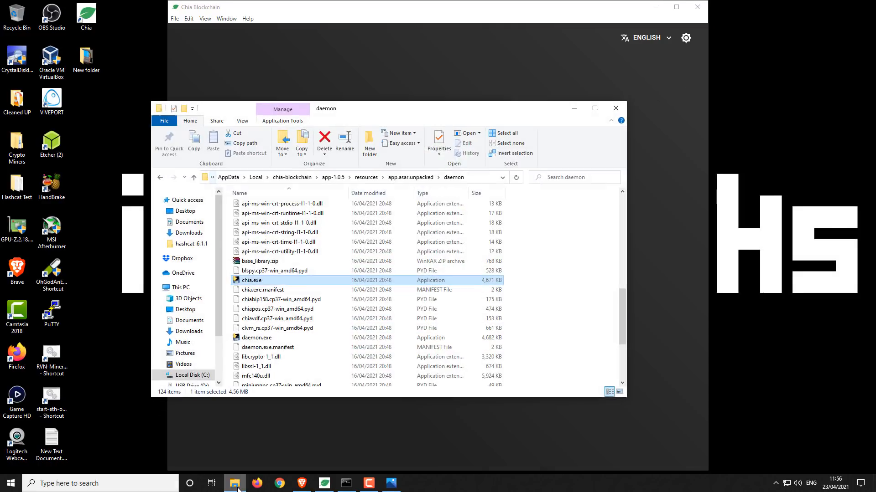
{"action": "mouse_move", "coordinate": [258, 424]}
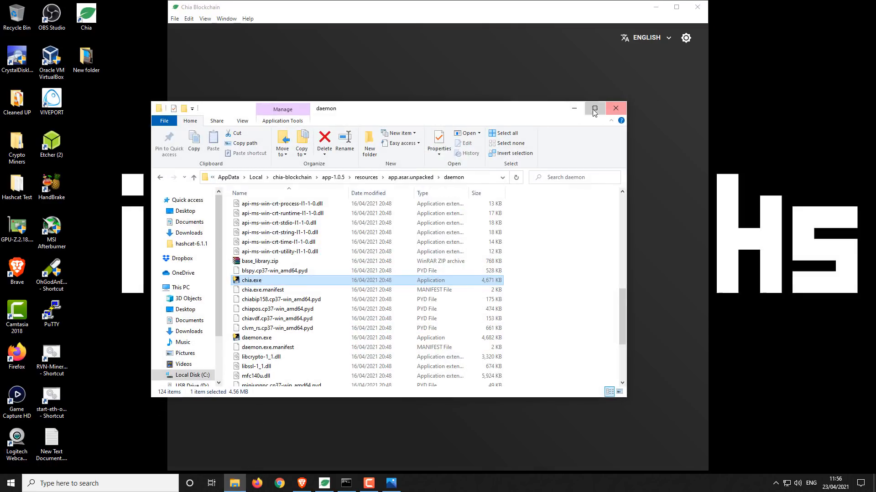
{"action": "left_click", "coordinate": [594, 108]}
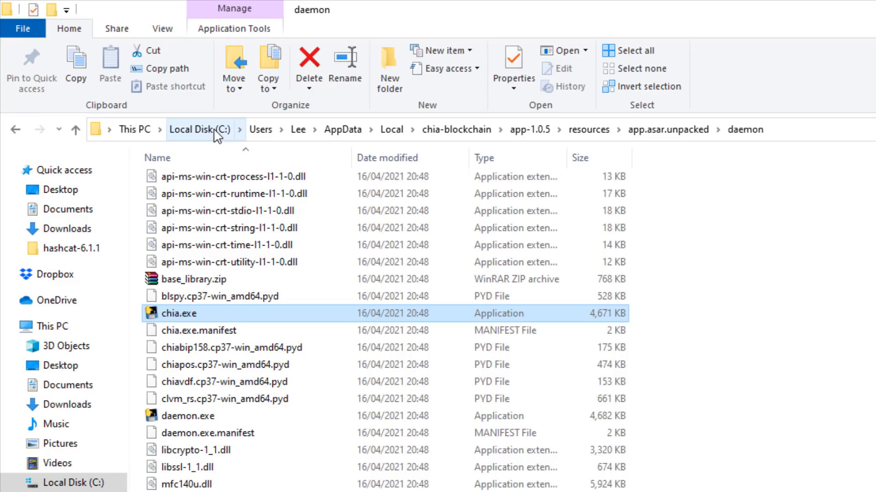
{"action": "mouse_move", "coordinate": [218, 136]}
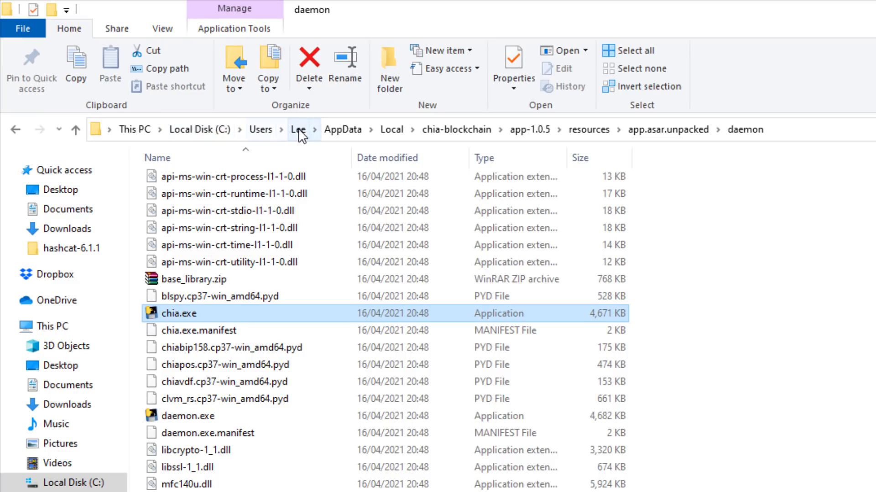
{"action": "mouse_move", "coordinate": [343, 129]}
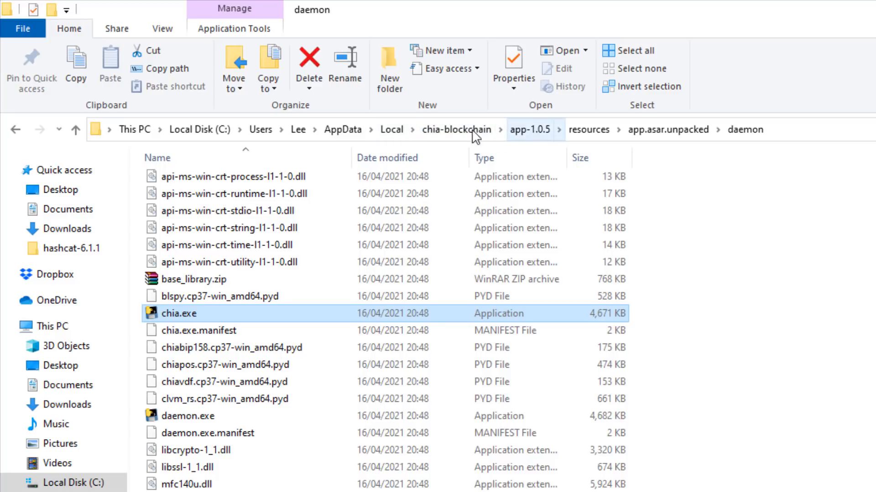
{"action": "mouse_move", "coordinate": [522, 139]}
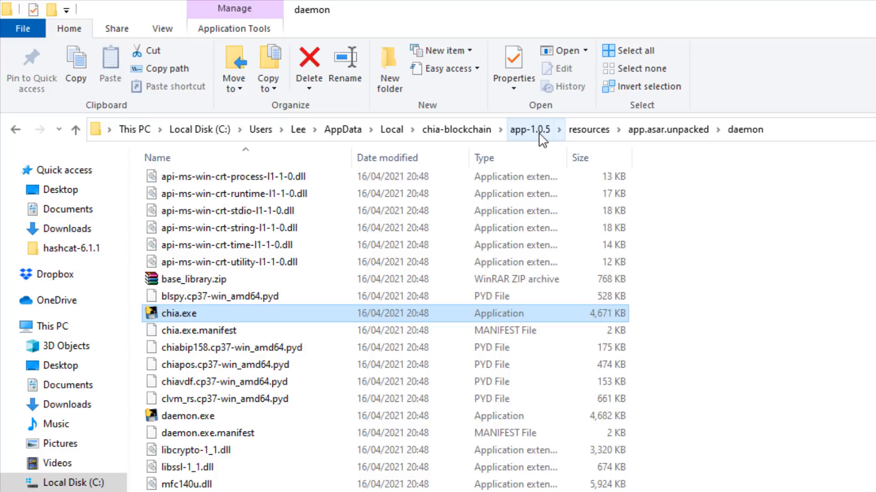
{"action": "mouse_move", "coordinate": [541, 139]}
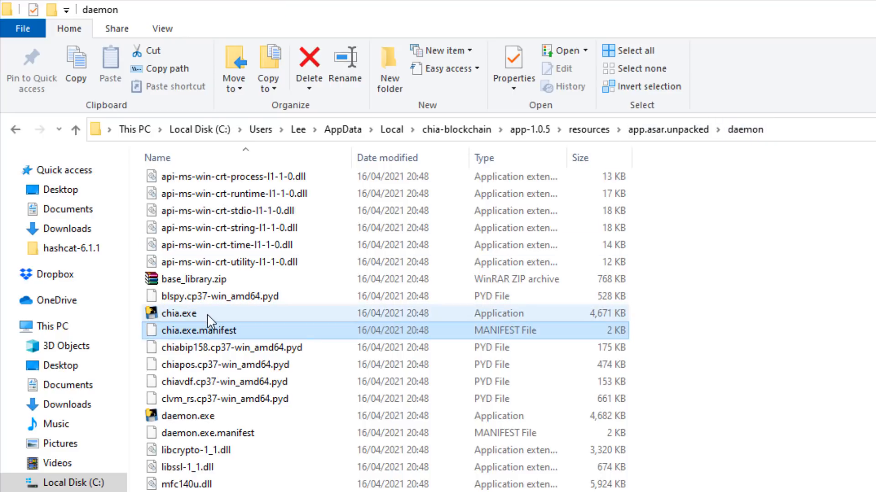
{"action": "left_click", "coordinate": [179, 313]}
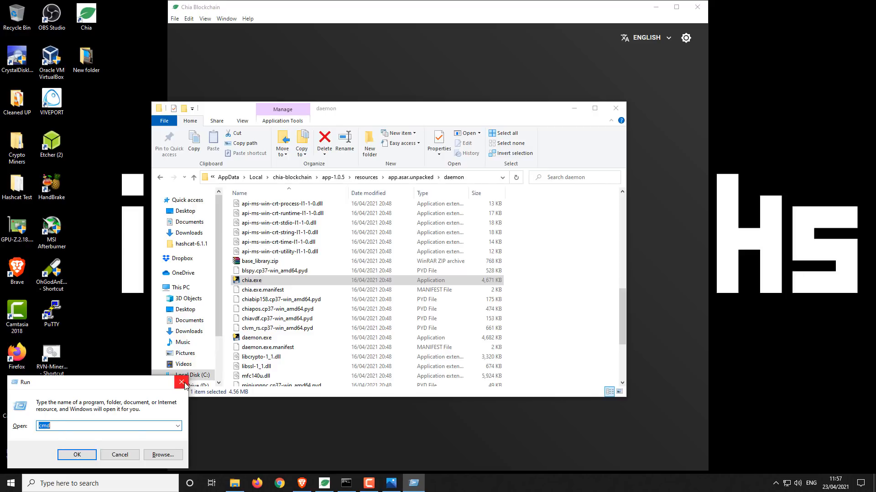
- Launch Command Prompt and run chia.exe configure --enable-upnp false
{"action": "left_click", "coordinate": [77, 455]}
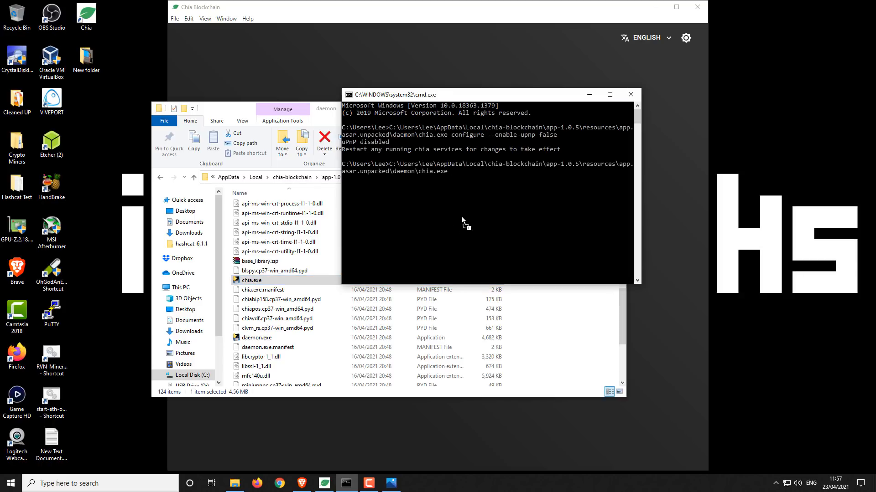
{"action": "mouse_move", "coordinate": [470, 167]}
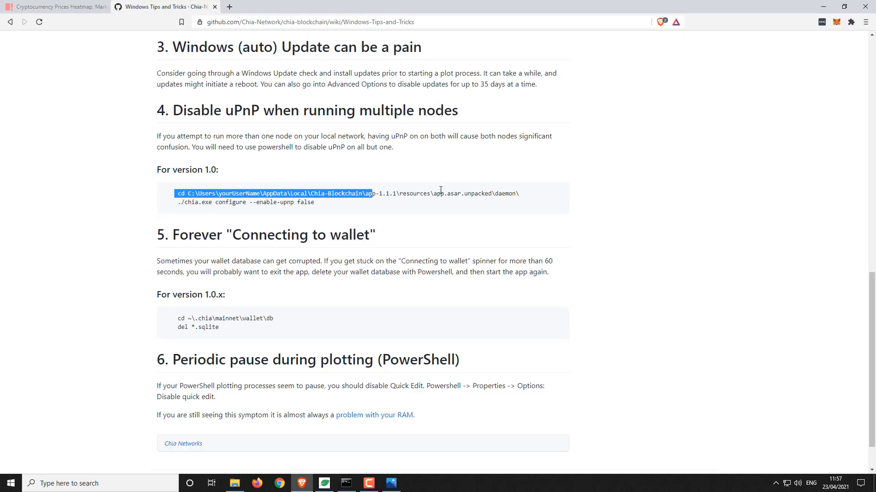
- Copy 'configure --enable-upnp false' from the Windows Tips and Tricks wiki into cmd
{"action": "left_click_drag", "start_coordinate": [368, 193], "coordinate": [519, 194]}
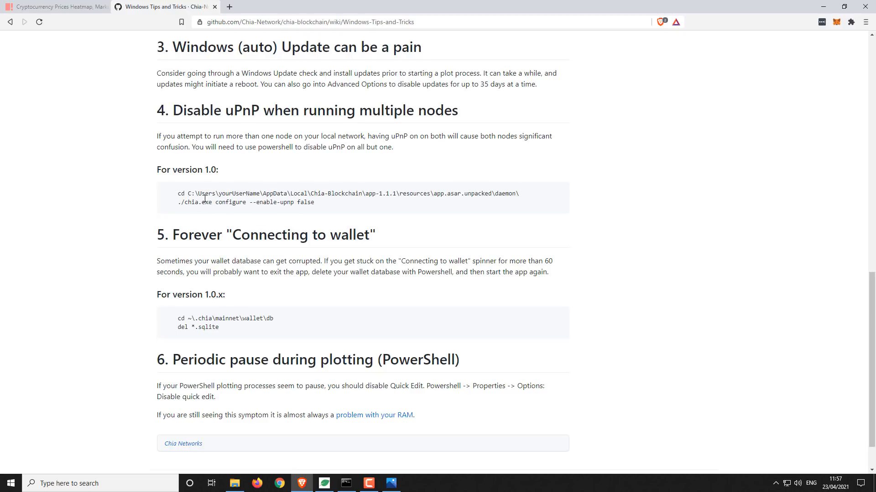
{"action": "left_click_drag", "start_coordinate": [216, 202], "coordinate": [315, 202]}
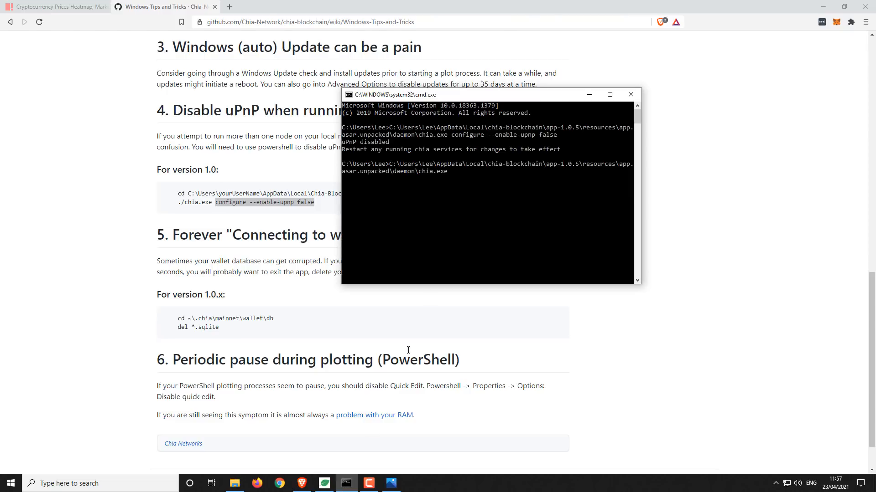
{"action": "right_click", "coordinate": [416, 251]}
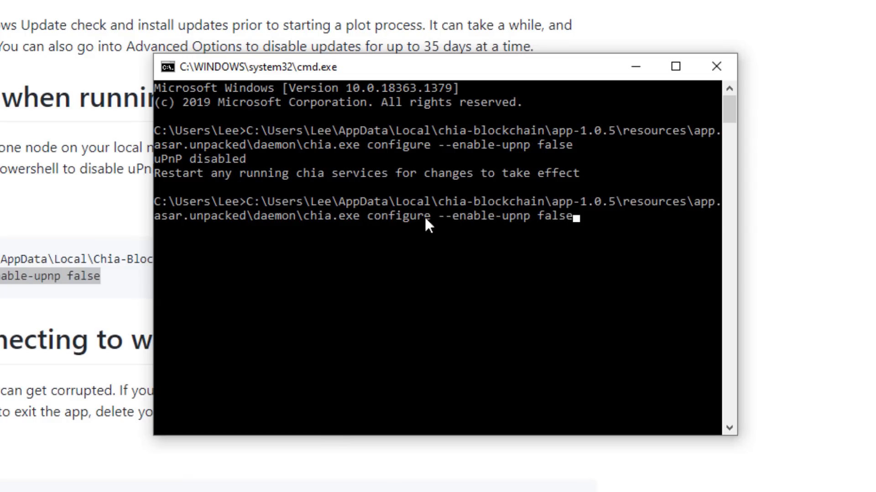
{"action": "mouse_move", "coordinate": [356, 236]}
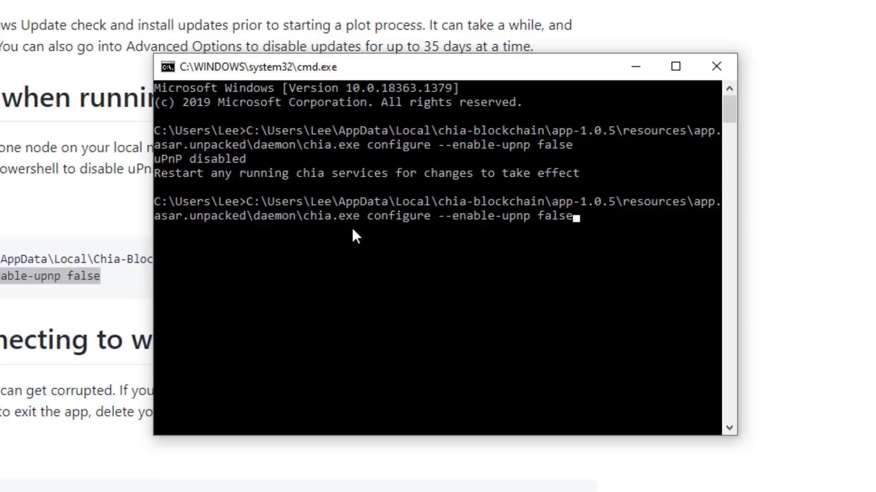
{"action": "mouse_move", "coordinate": [593, 229]}
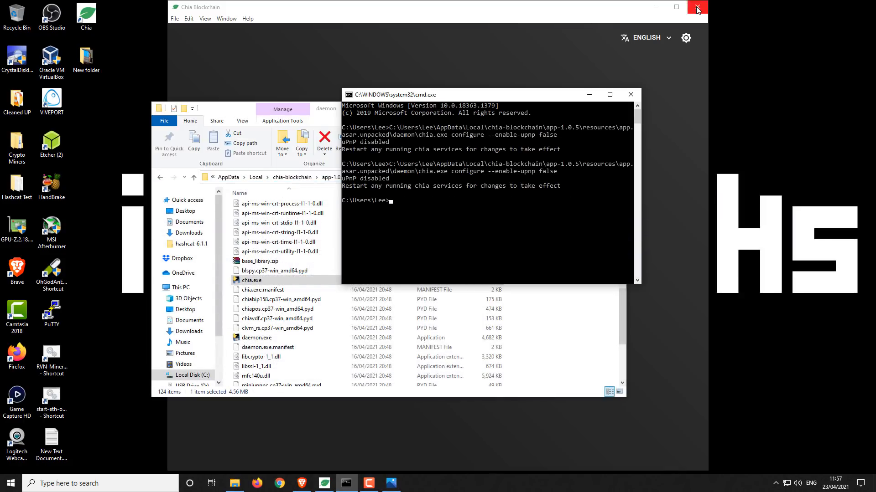
- Quit Chia Blockchain and confirm Yes so plotting and farming stop
{"action": "left_click", "coordinate": [696, 7]}
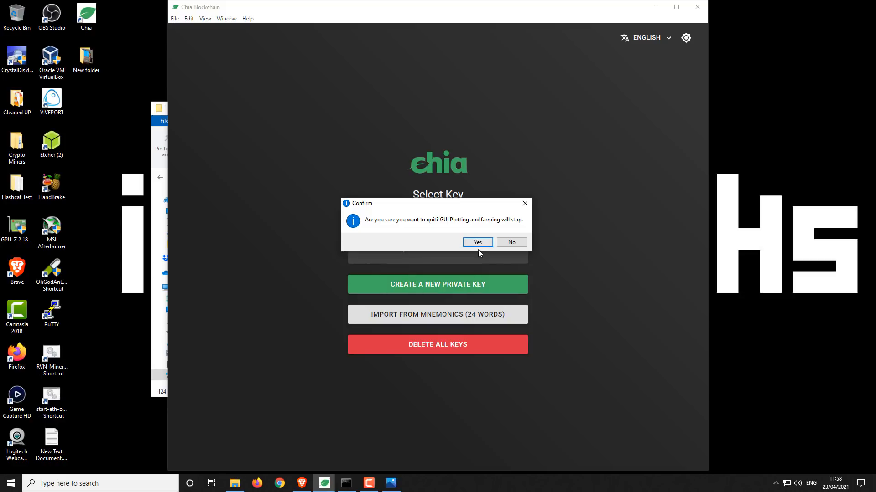
{"action": "left_click", "coordinate": [476, 241]}
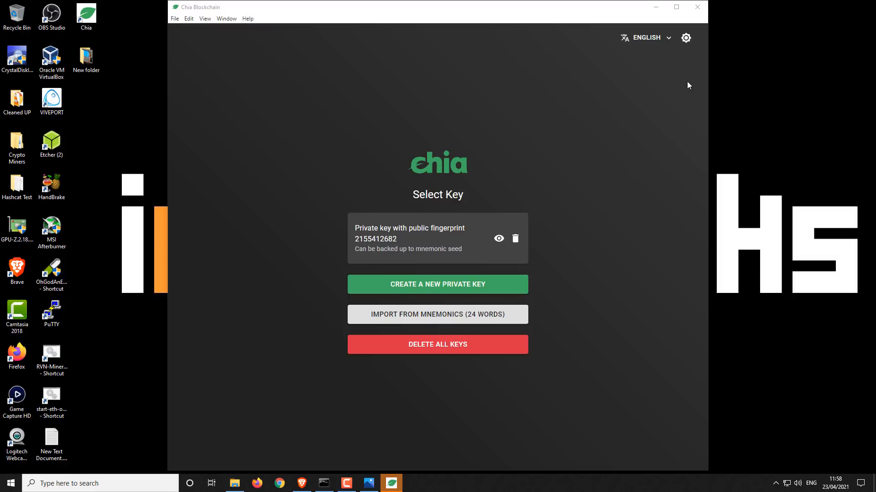
{"action": "mouse_move", "coordinate": [612, 157]}
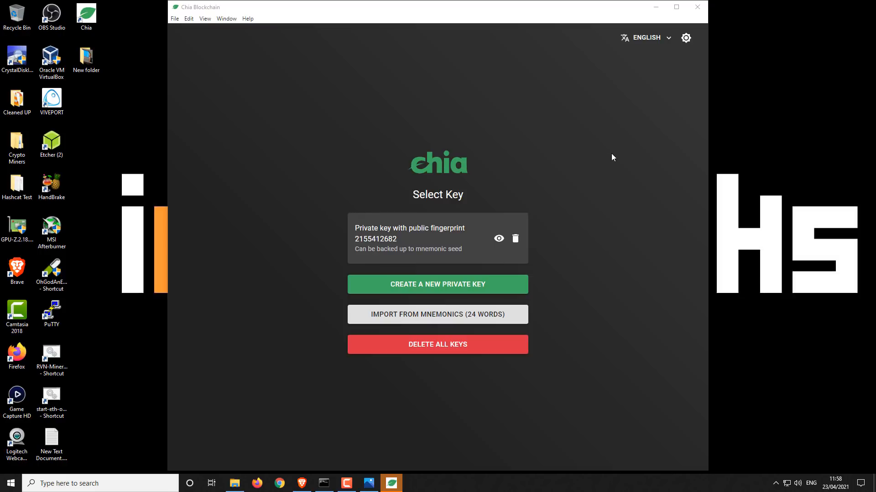
{"action": "mouse_move", "coordinate": [549, 239]}
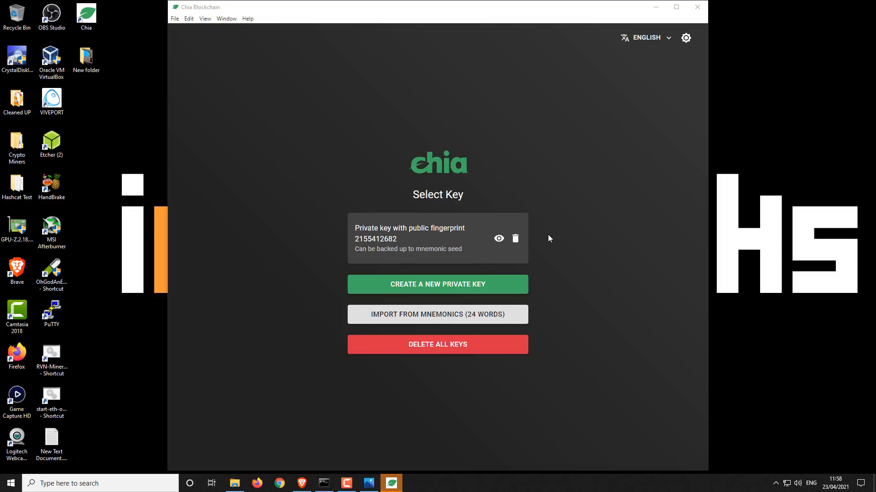
{"action": "mouse_move", "coordinate": [582, 221]}
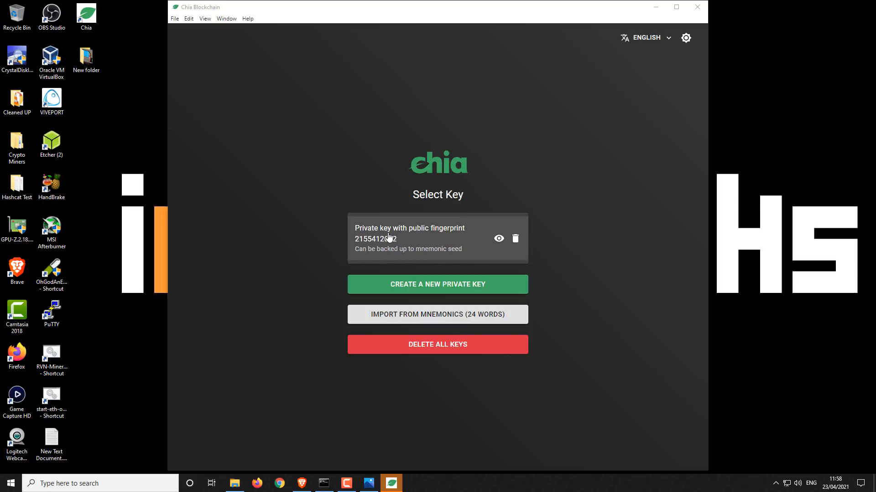
{"action": "mouse_move", "coordinate": [374, 246]}
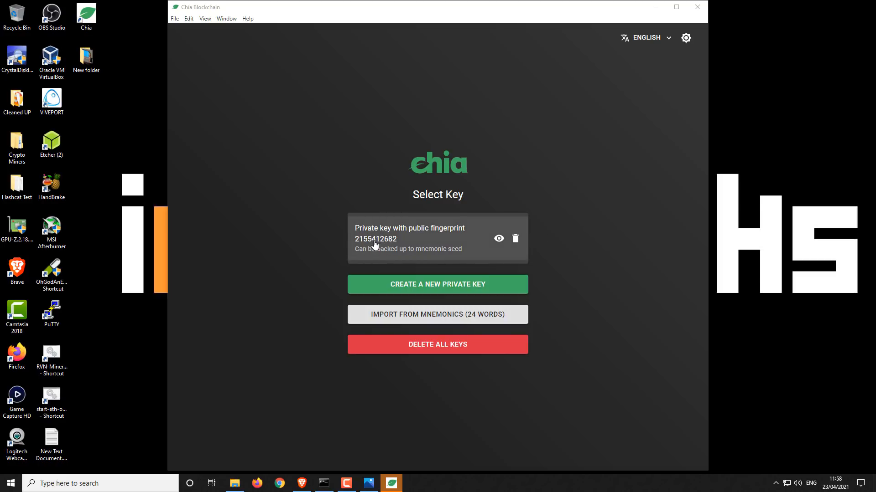
{"action": "mouse_move", "coordinate": [416, 248]}
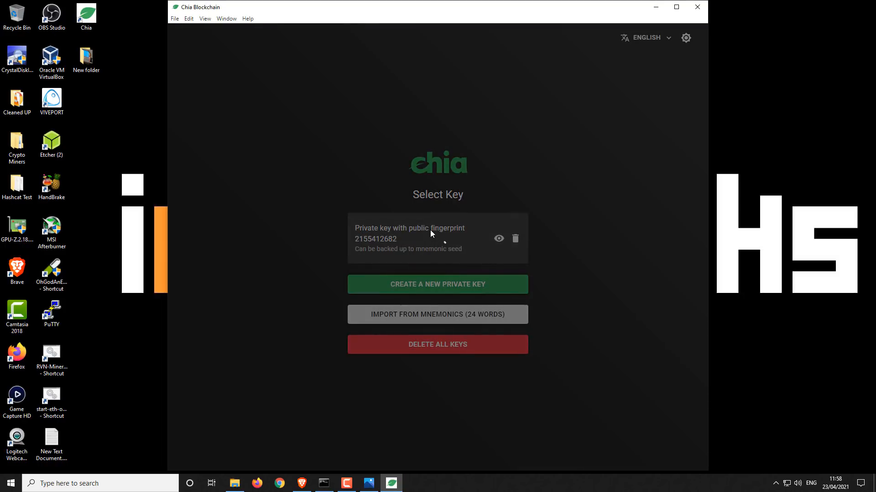
- Select the stored private key entry, then go to Plots in the sidebar
{"action": "left_click", "coordinate": [408, 238]}
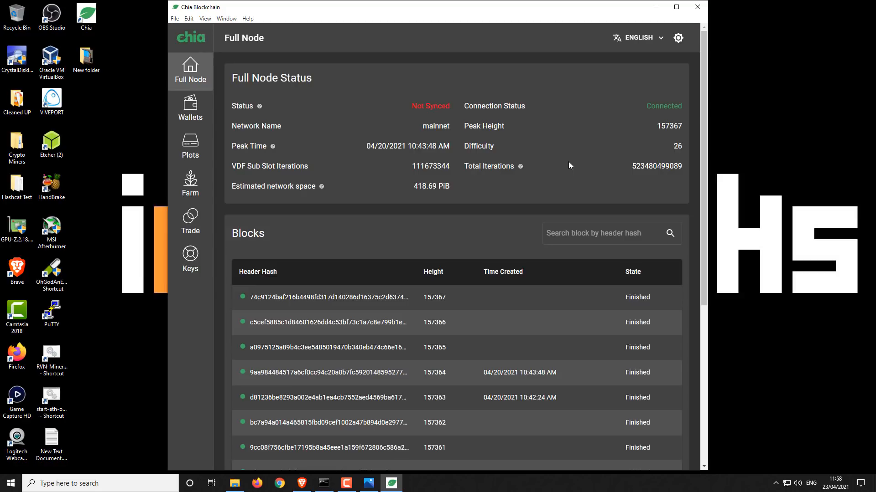
{"action": "mouse_move", "coordinate": [320, 172]}
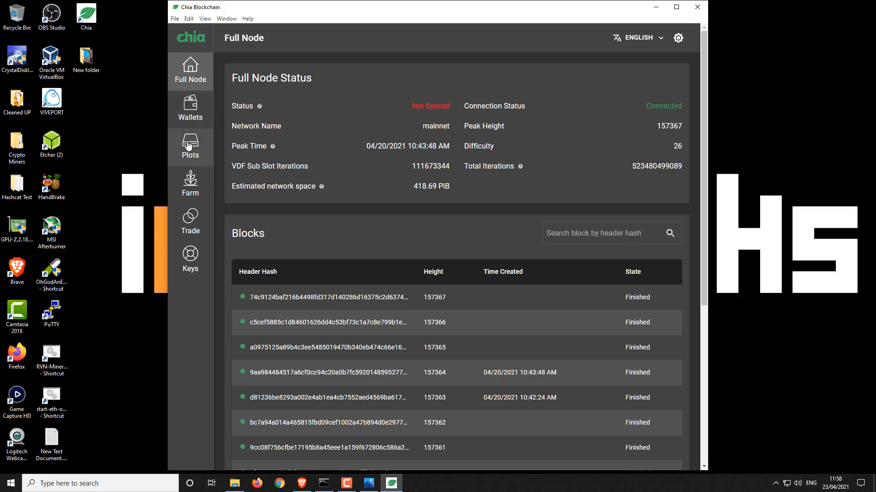
{"action": "left_click", "coordinate": [190, 147]}
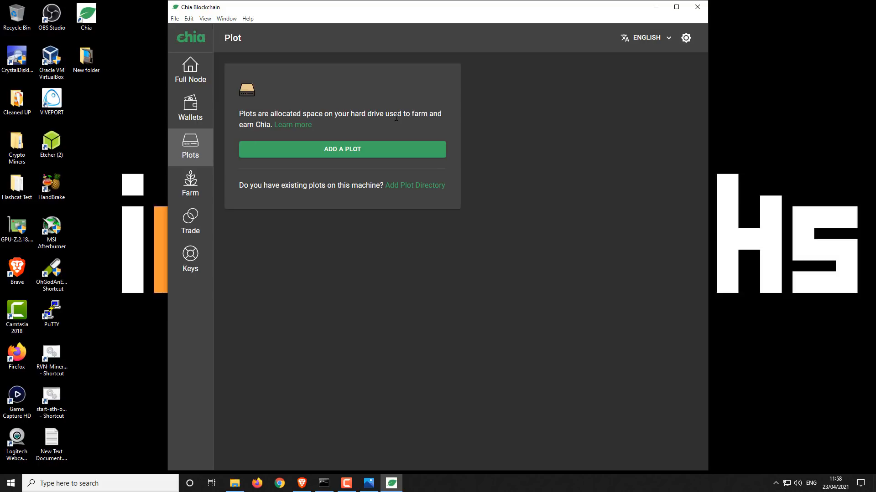
- Open ADD A PLOT and scroll through the form showing k=32 and one queued plot
{"action": "left_click", "coordinate": [341, 150]}
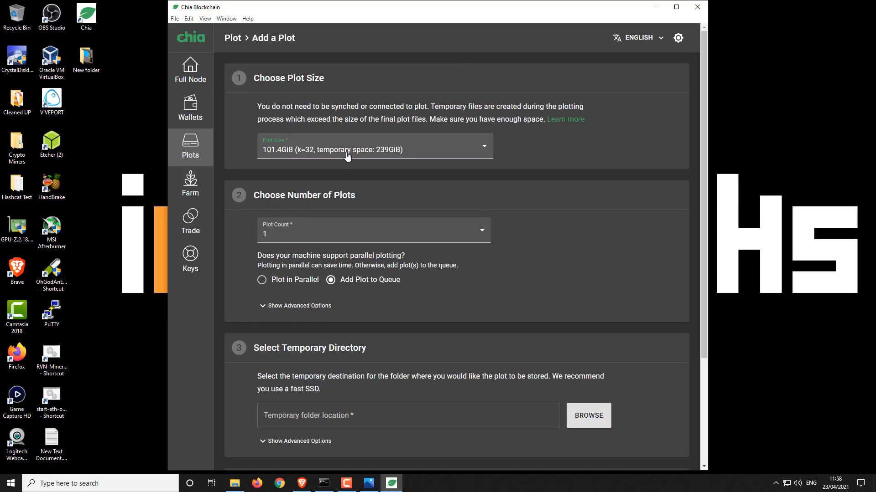
{"action": "scroll", "scroll_direction": "down", "scroll_amount": 3}
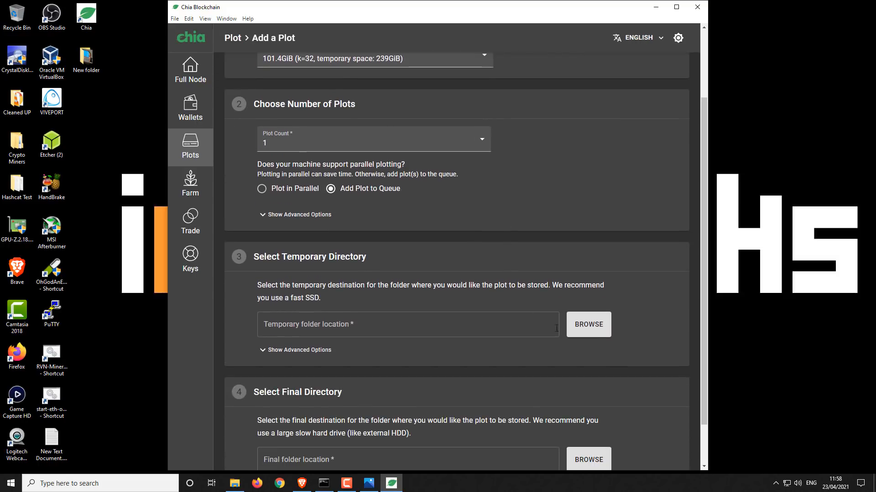
{"action": "scroll", "scroll_direction": "down", "scroll_amount": 3}
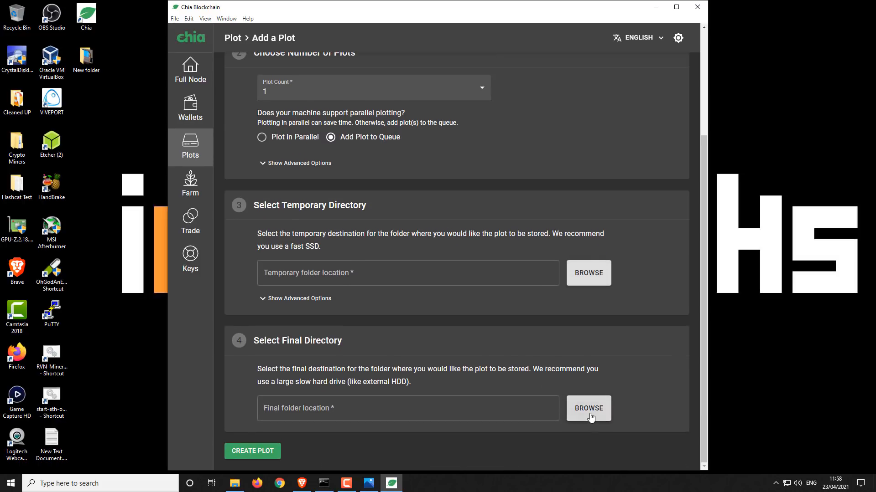
{"action": "mouse_move", "coordinate": [252, 451]}
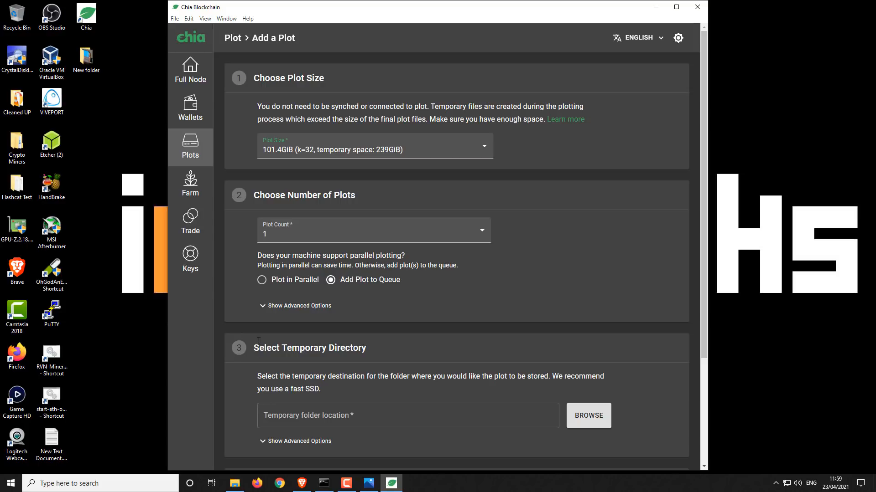
{"action": "mouse_move", "coordinate": [518, 279]}
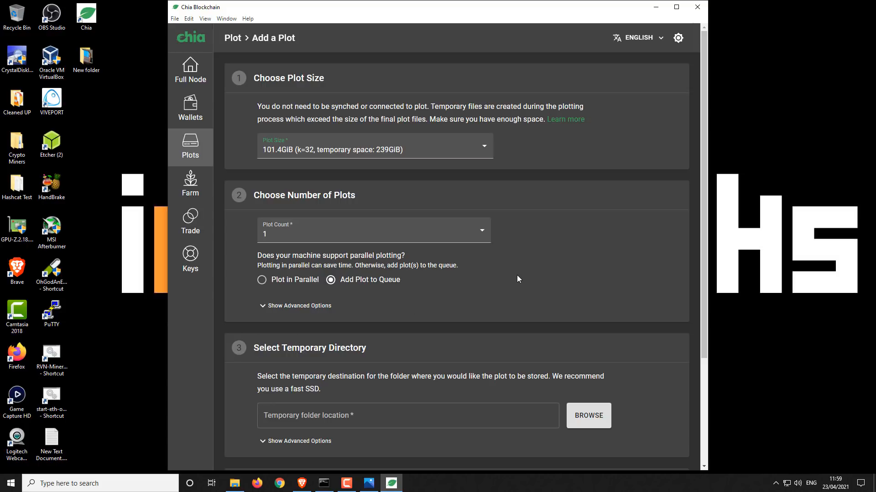
{"action": "mouse_move", "coordinate": [518, 284]}
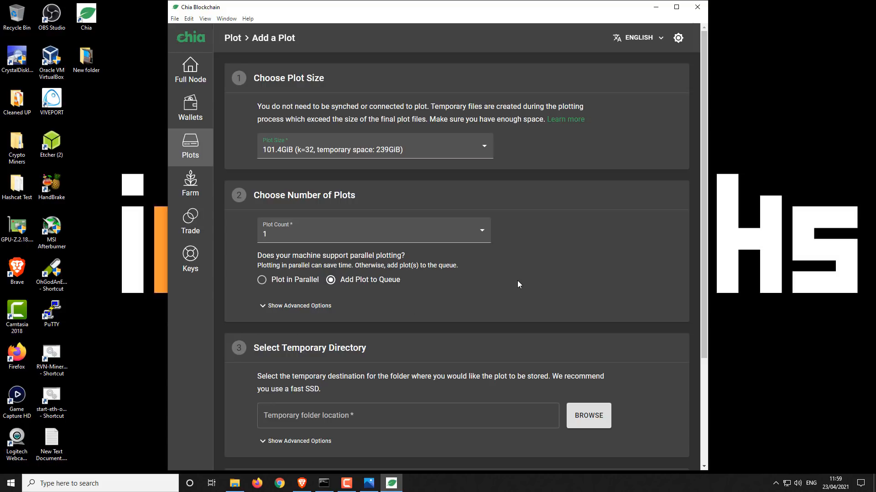
{"action": "mouse_move", "coordinate": [520, 287]}
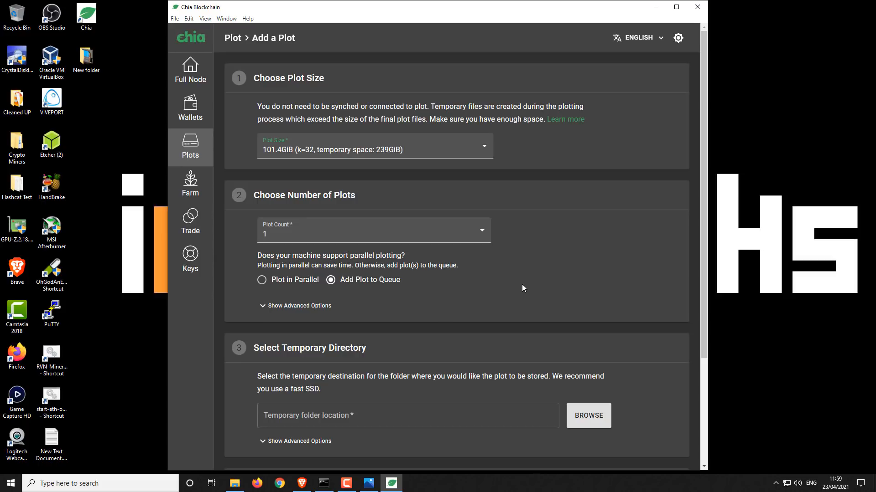
{"action": "mouse_move", "coordinate": [527, 297]}
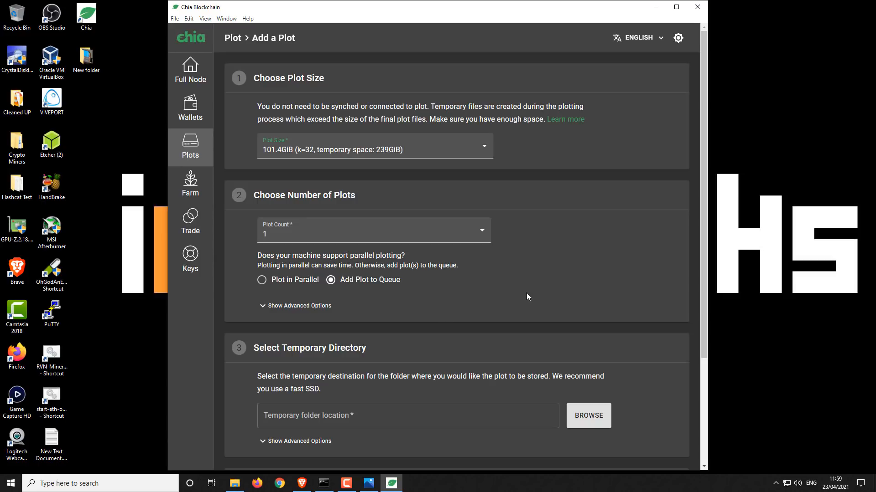
{"action": "mouse_move", "coordinate": [482, 288]}
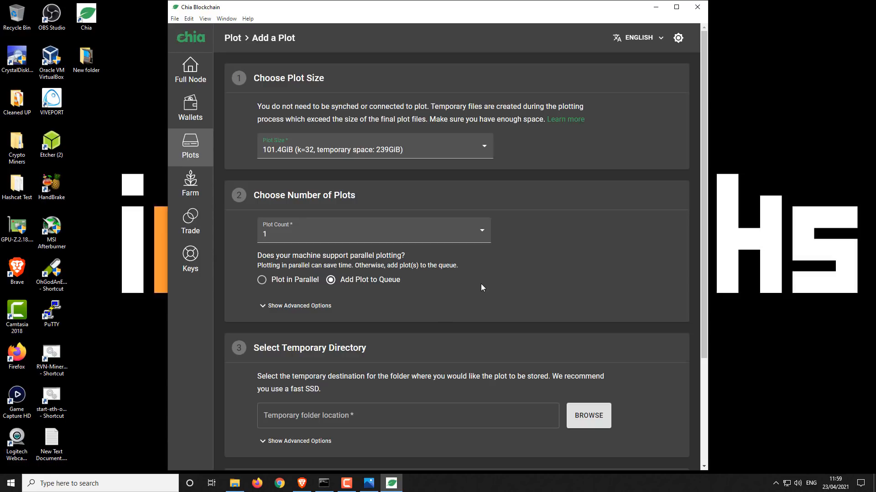
{"action": "mouse_move", "coordinate": [485, 282]}
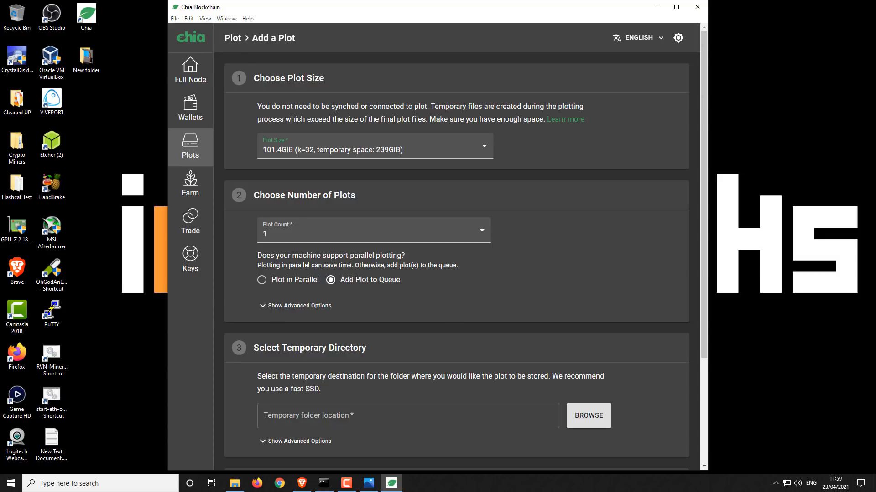
{"action": "mouse_move", "coordinate": [655, 7]}
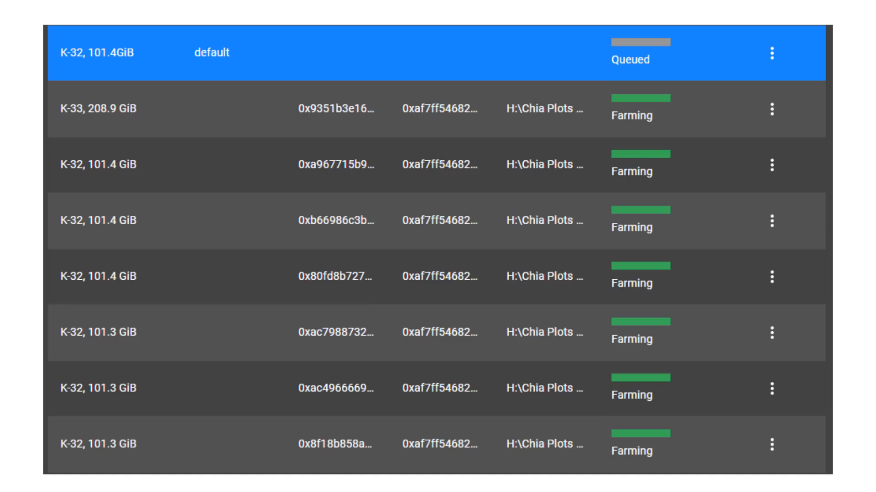
{"action": "mouse_move", "coordinate": [114, 115]}
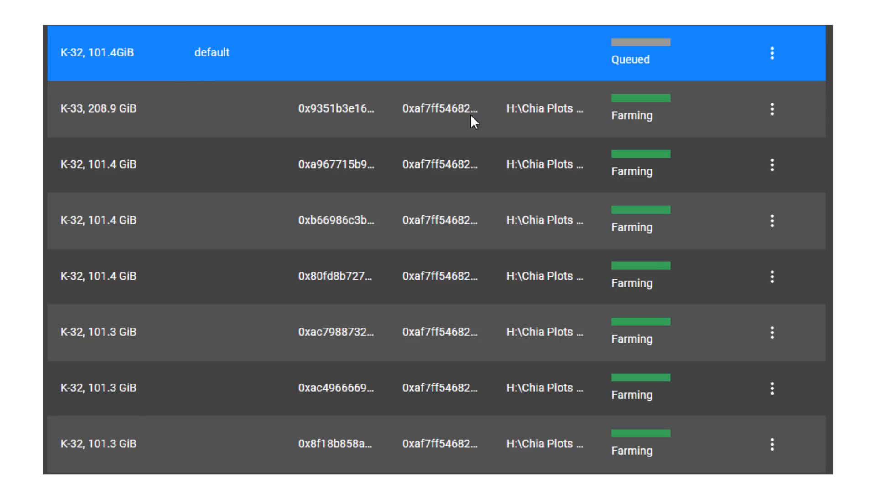
{"action": "mouse_move", "coordinate": [371, 117]}
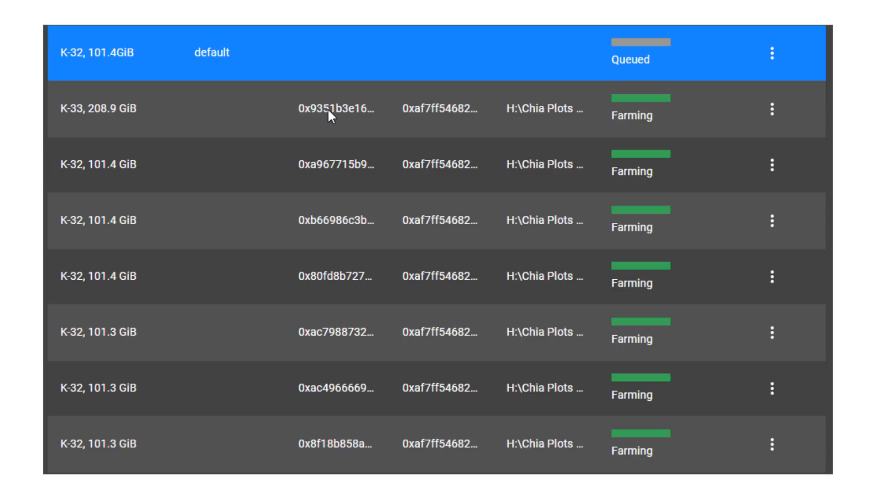
{"action": "mouse_move", "coordinate": [415, 114]}
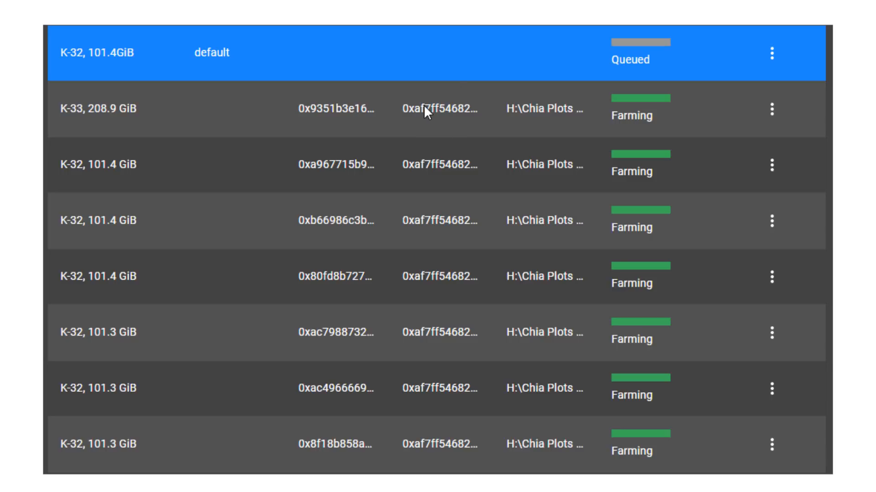
{"action": "mouse_move", "coordinate": [441, 117]}
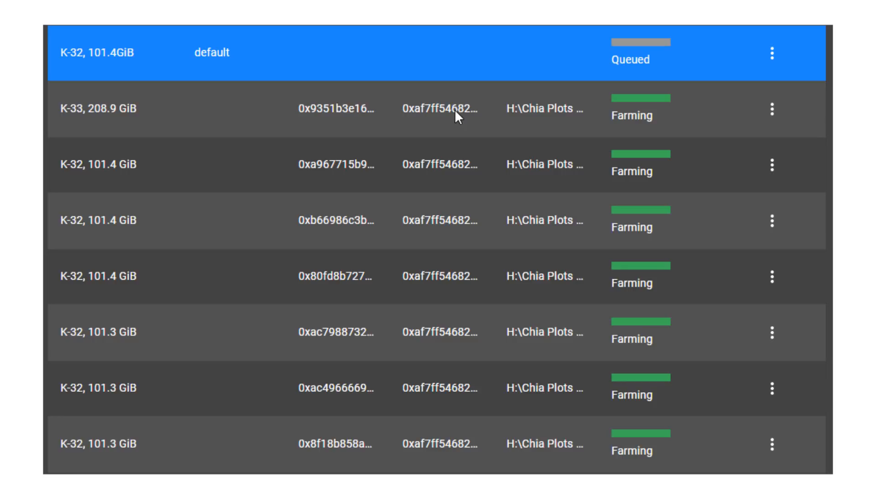
{"action": "mouse_move", "coordinate": [459, 114]}
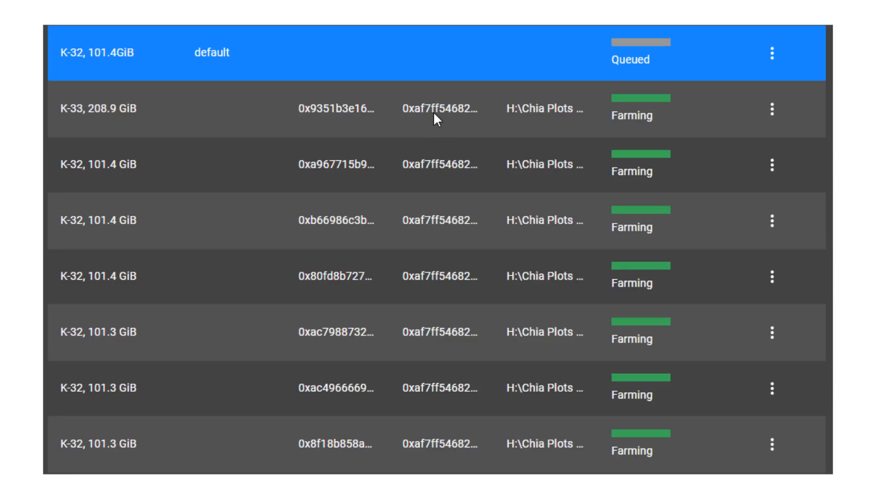